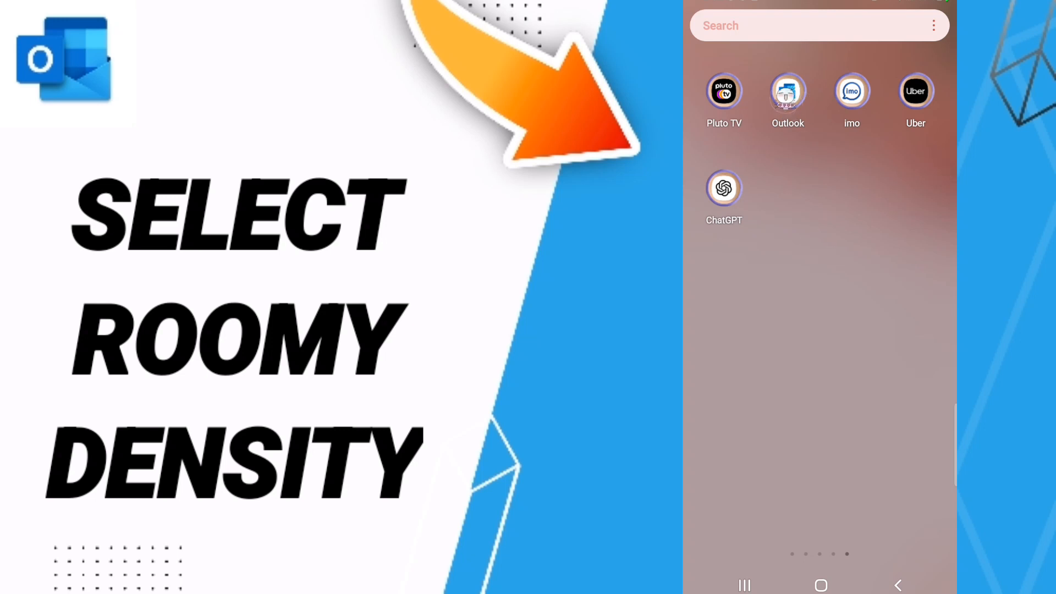
# - Launch Outlook from the Android home screen to show the mail inbox
pyautogui.click(787, 90)
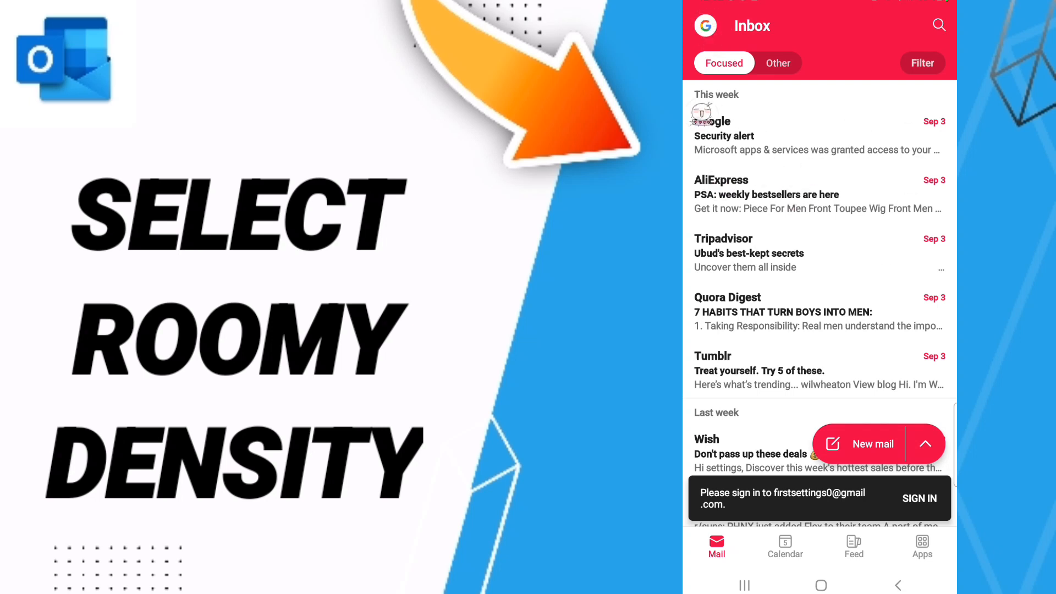
# - Open Outlook Settings via the account avatar side pane's gear icon
pyautogui.click(722, 26)
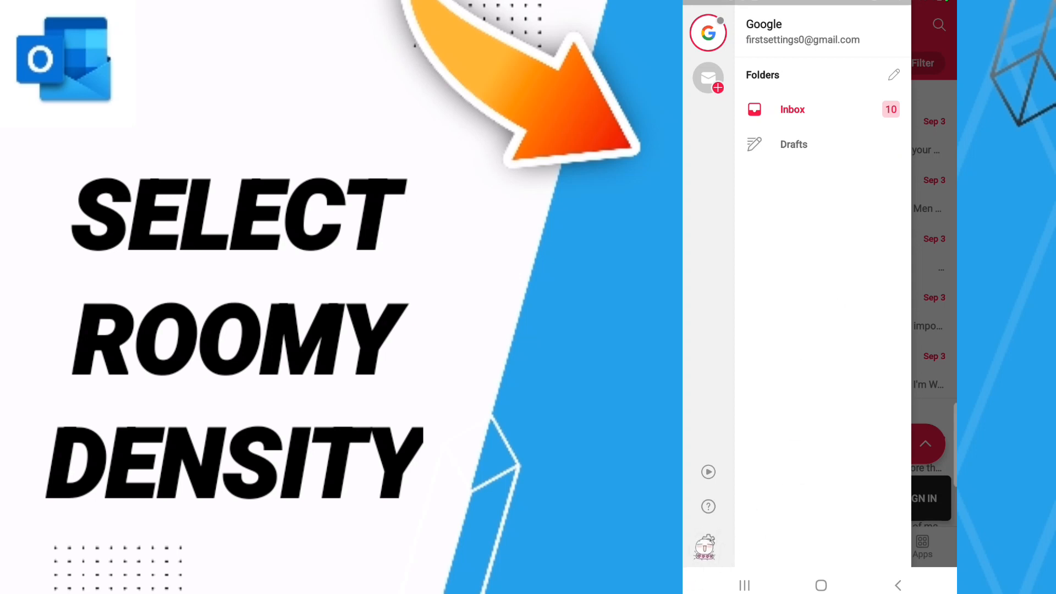
pyautogui.click(707, 547)
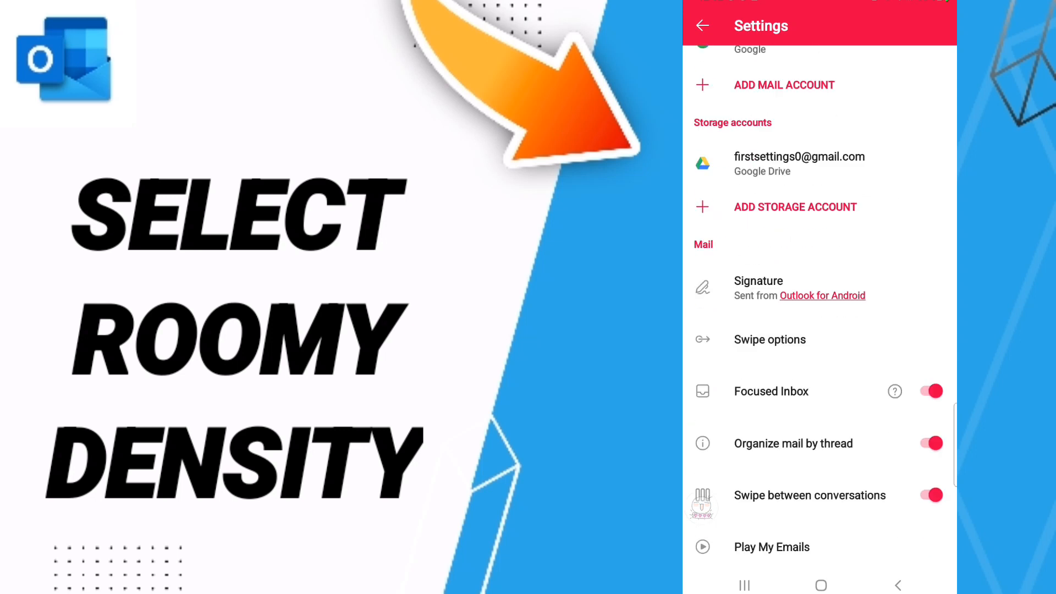
# - Set Appearance density to Roomy under Preferences, then go back to the inbox
pyautogui.scroll(-3)
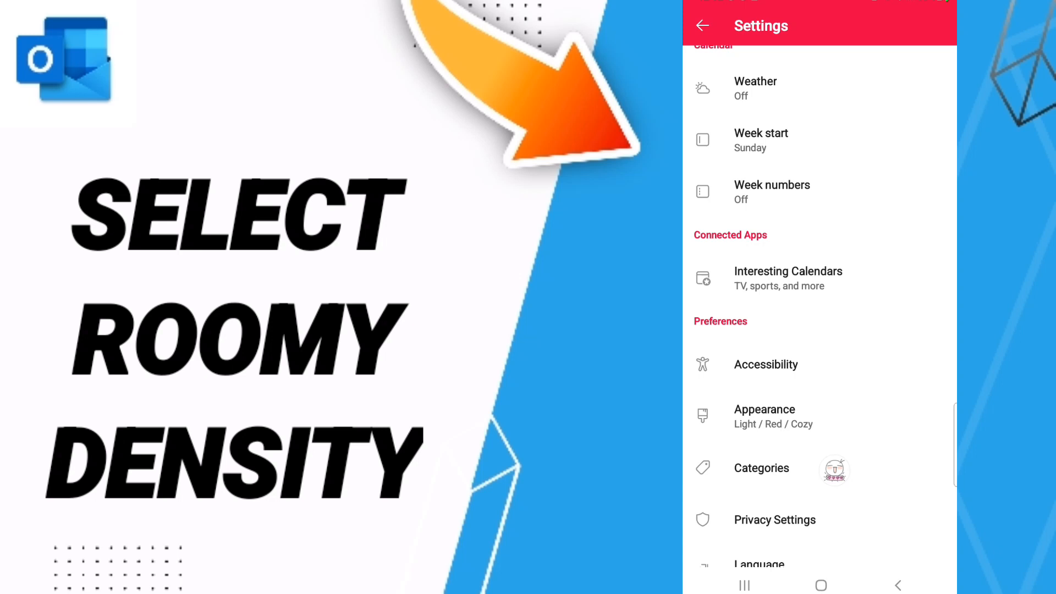
pyautogui.click(764, 415)
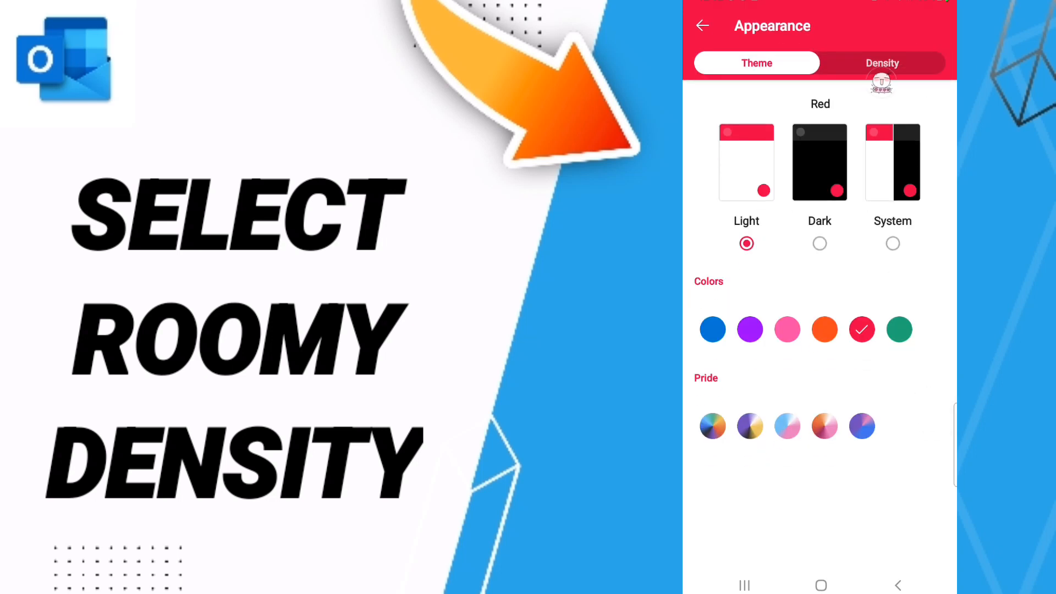
pyautogui.click(883, 62)
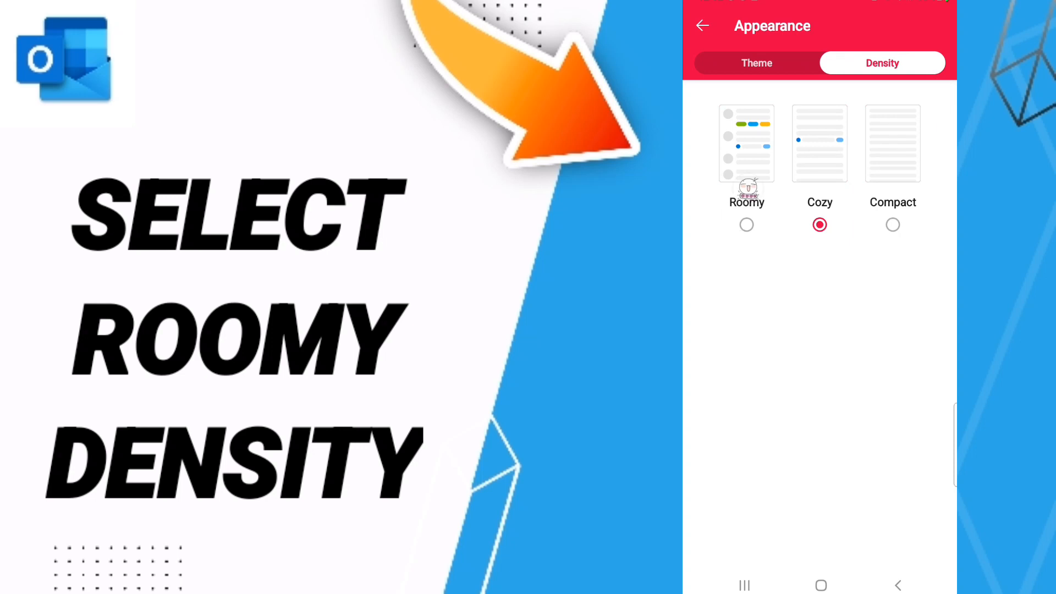
pyautogui.click(746, 224)
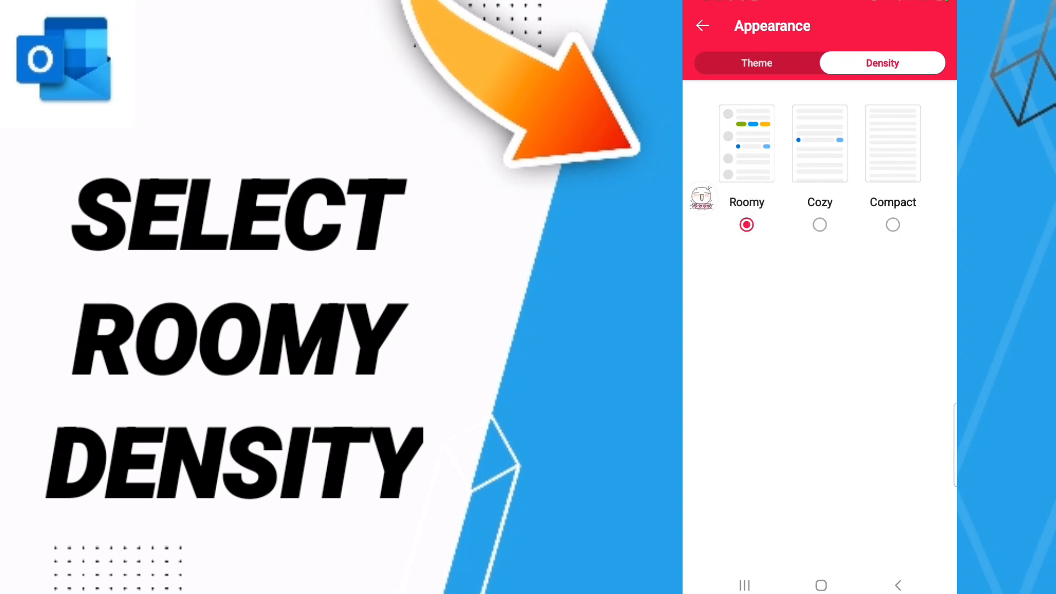
pyautogui.click(702, 26)
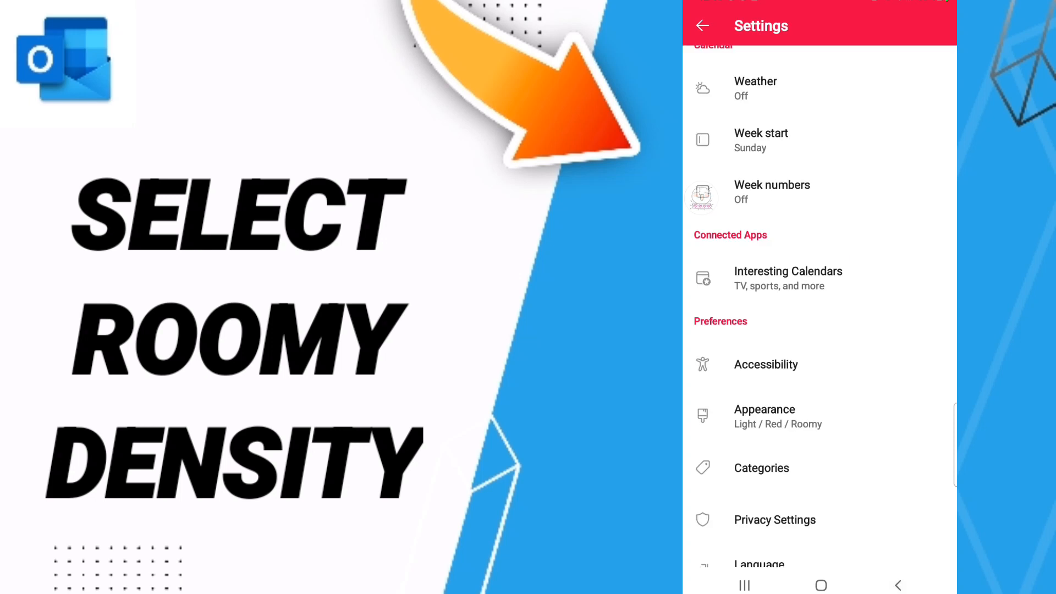
pyautogui.click(702, 26)
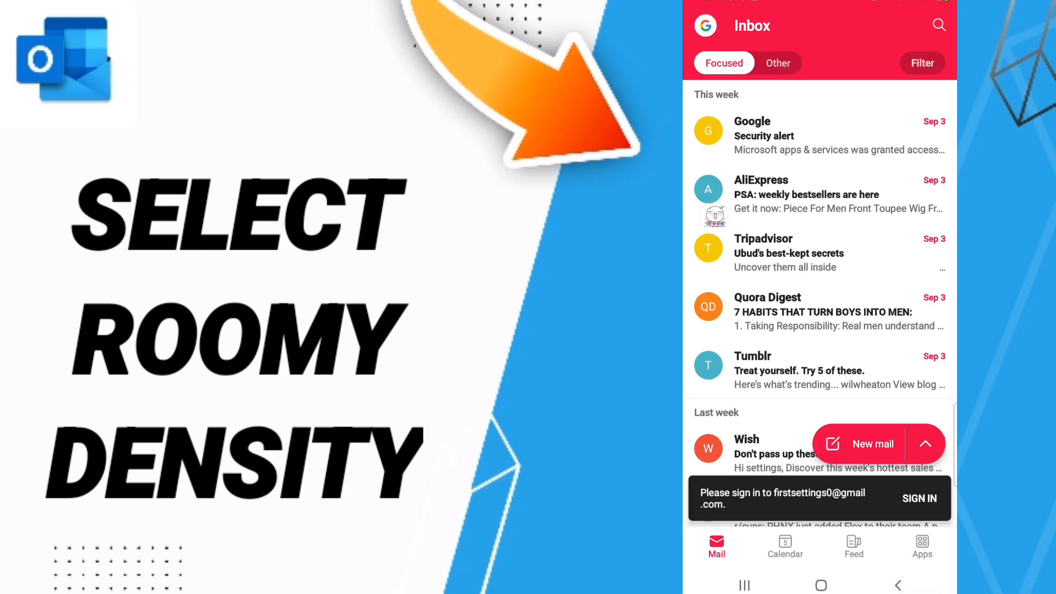